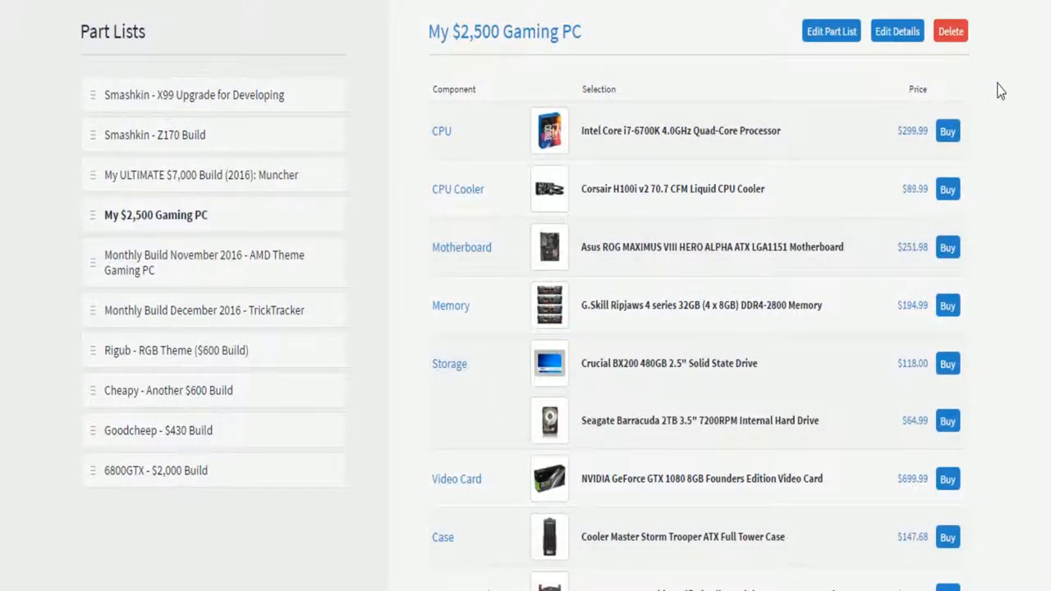
{"action": "mouse_move", "coordinate": [1007, 144]}
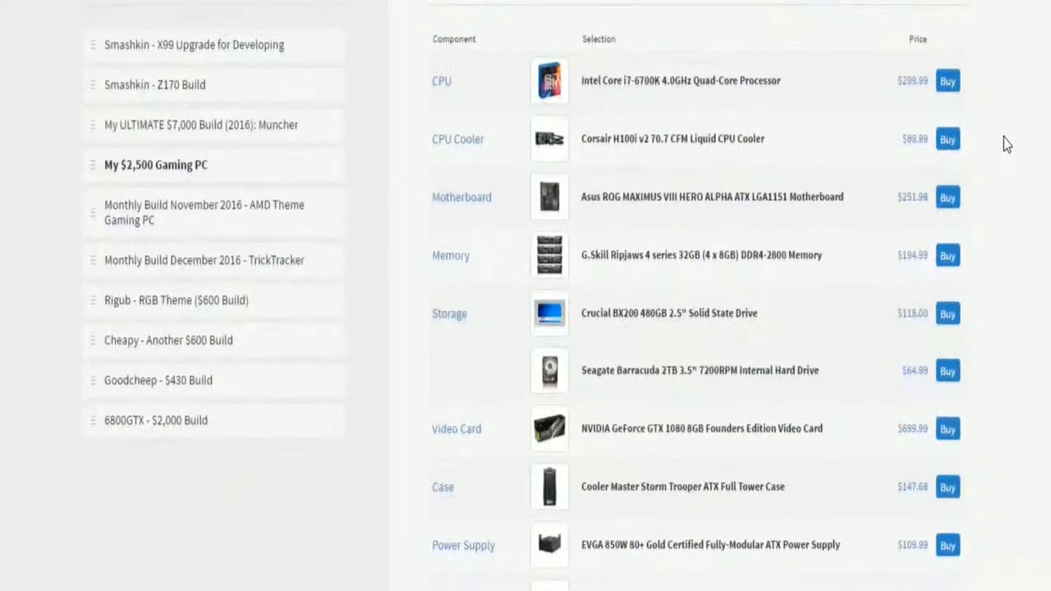
Scroll the part list down to the Operating System row and the $2126.47 total
{"action": "scroll", "scroll_direction": "down", "scroll_amount": 3}
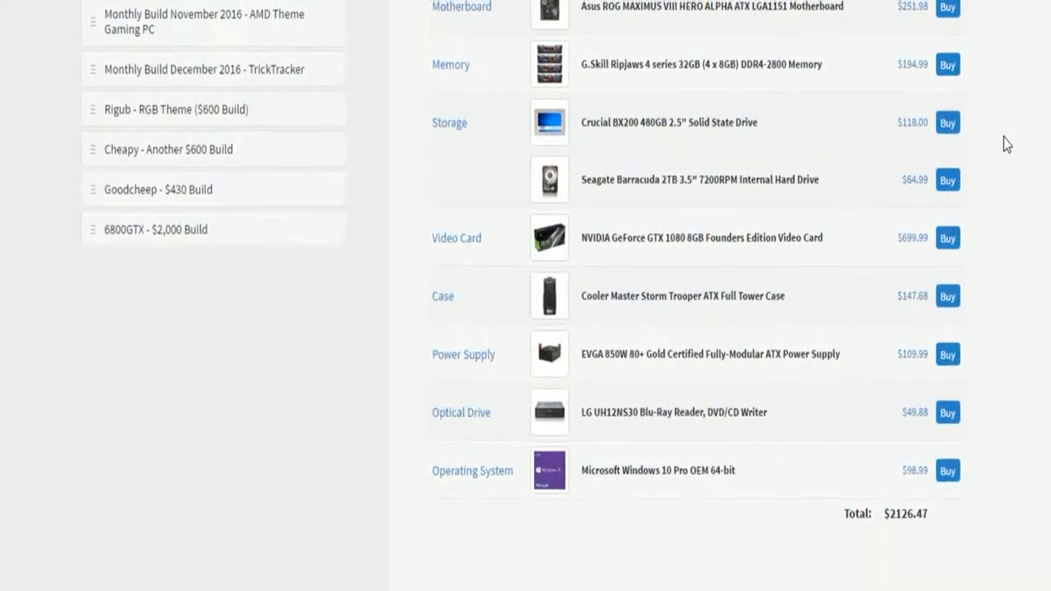
{"action": "scroll", "scroll_direction": "up", "scroll_amount": 3}
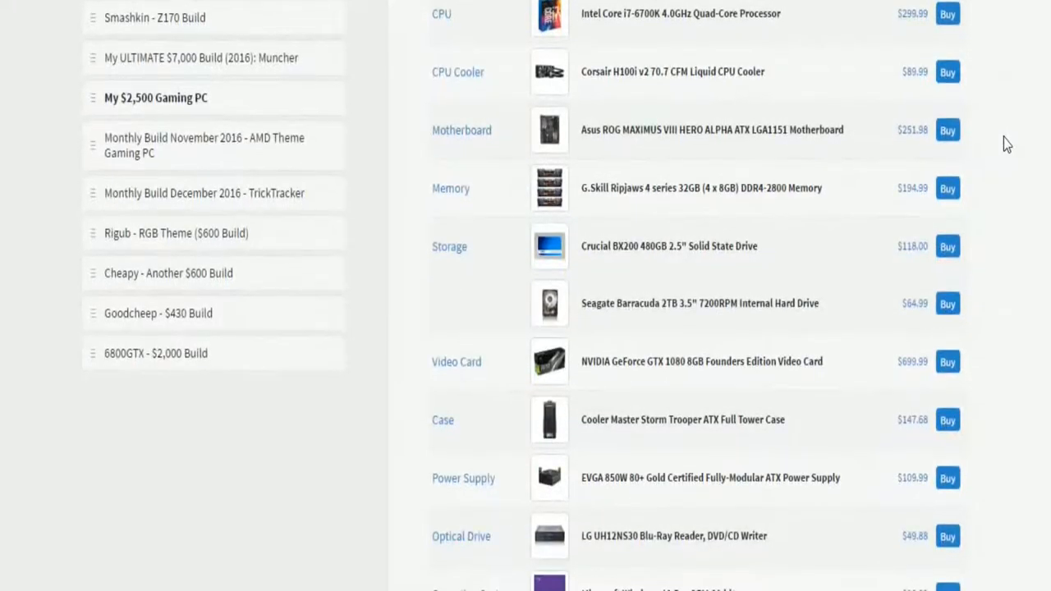
{"action": "scroll", "scroll_direction": "down", "scroll_amount": 3}
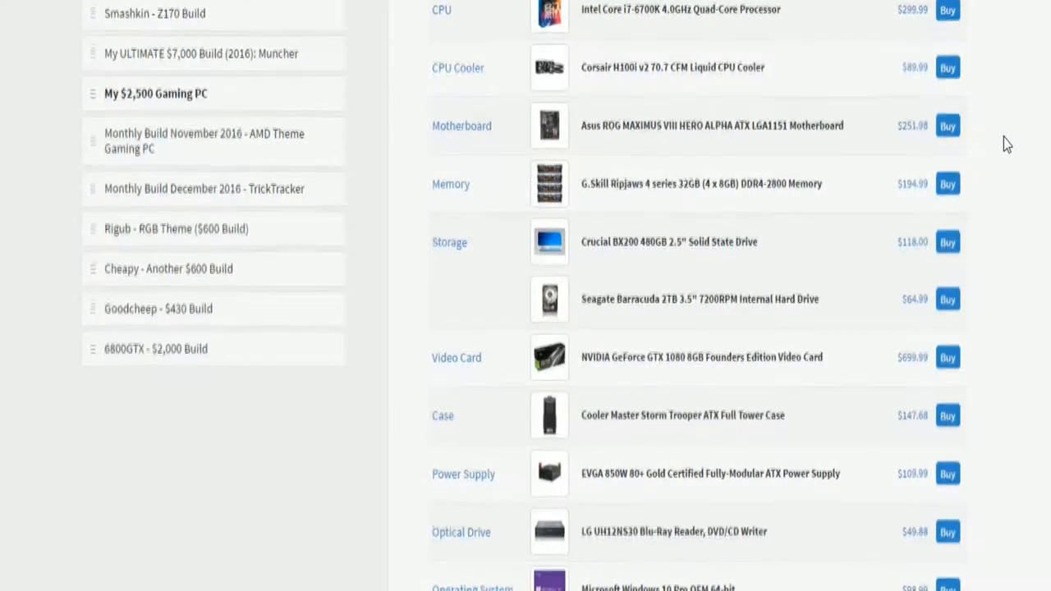
{"action": "scroll", "scroll_direction": "down", "scroll_amount": 3}
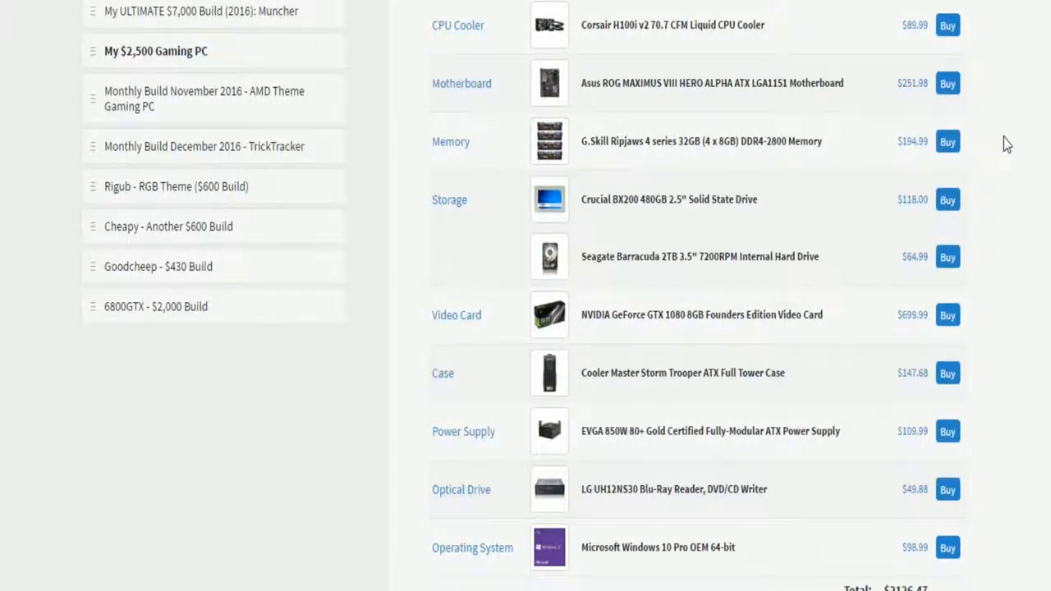
{"action": "scroll", "scroll_direction": "down", "scroll_amount": 3}
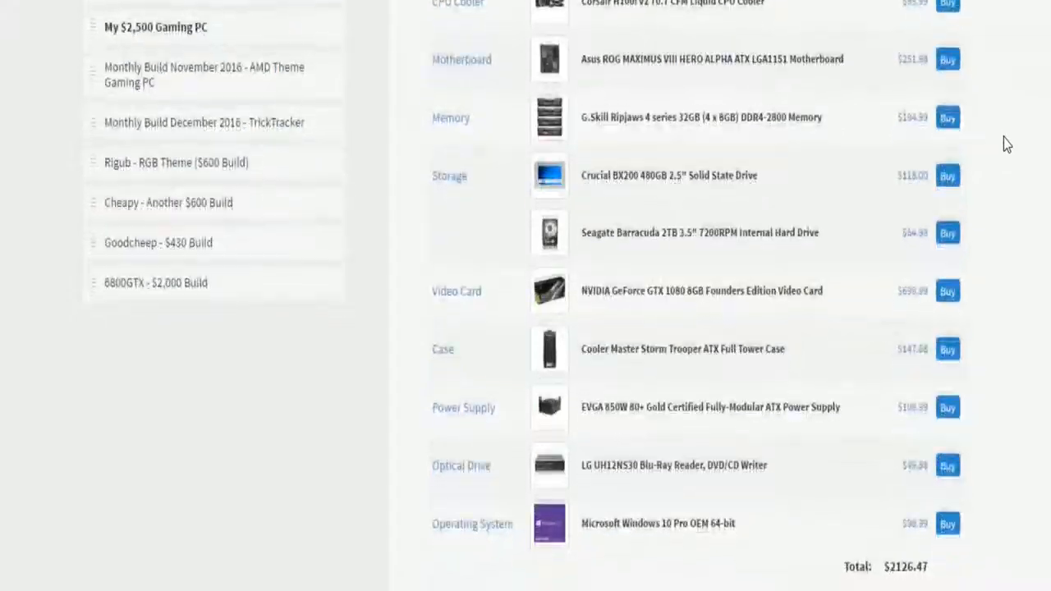
{"action": "scroll", "scroll_direction": "up", "scroll_amount": 3}
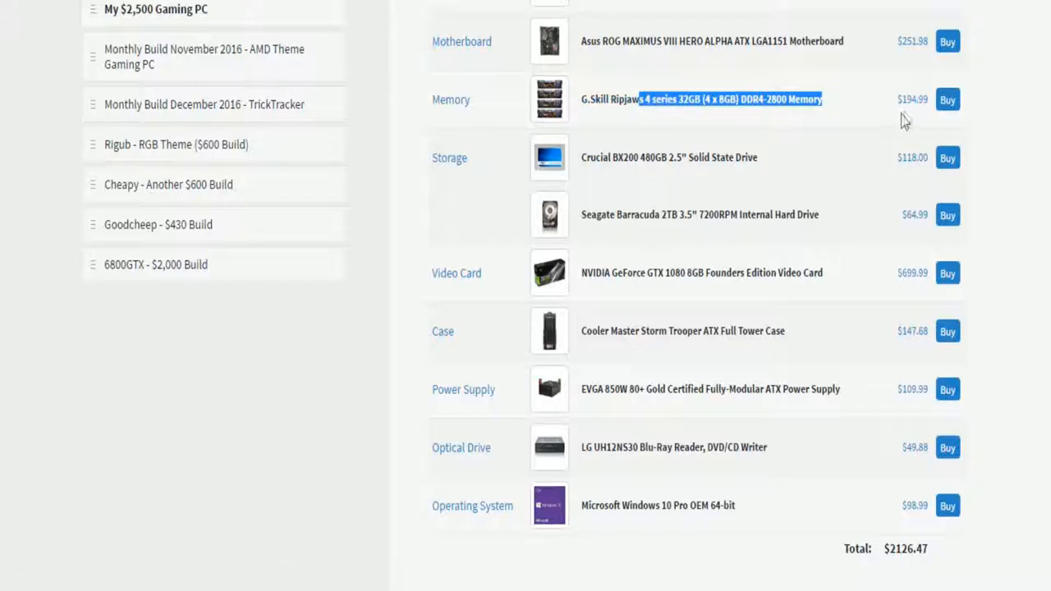
{"action": "mouse_move", "coordinate": [792, 171]}
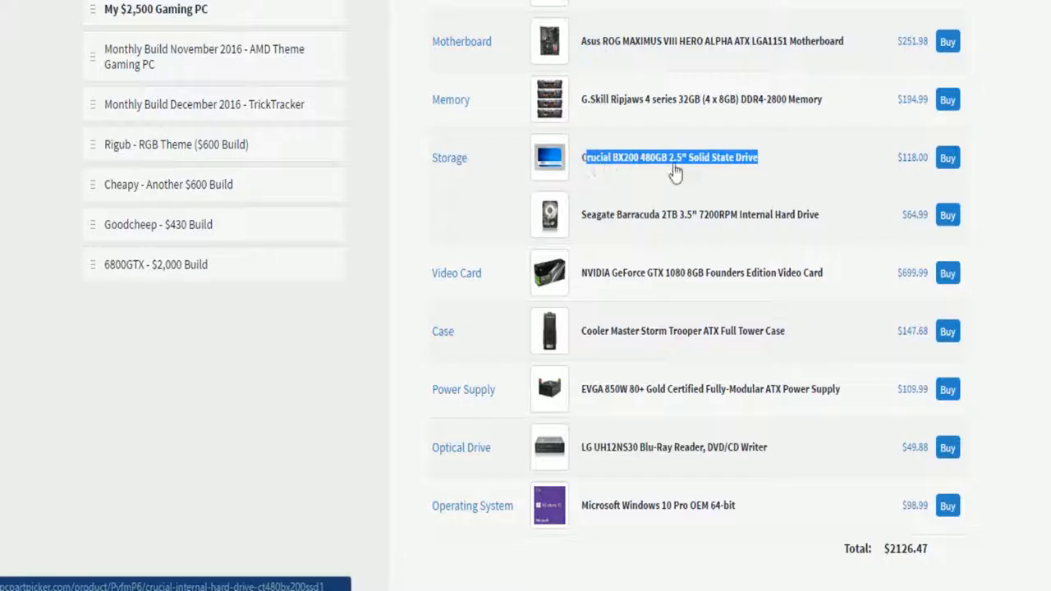
{"action": "mouse_move", "coordinate": [868, 173]}
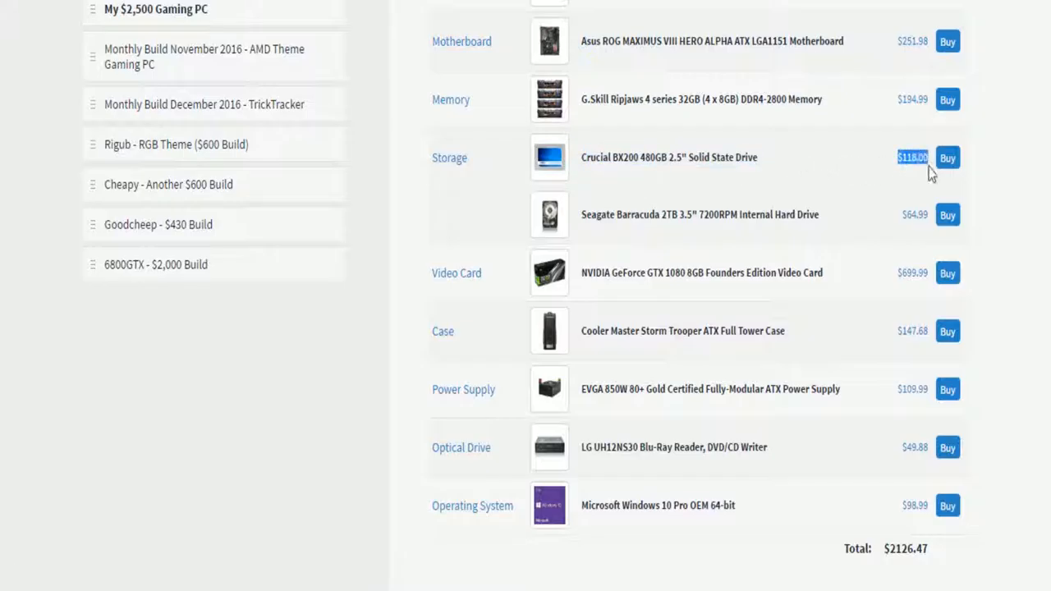
{"action": "scroll", "scroll_direction": "down", "scroll_amount": 3}
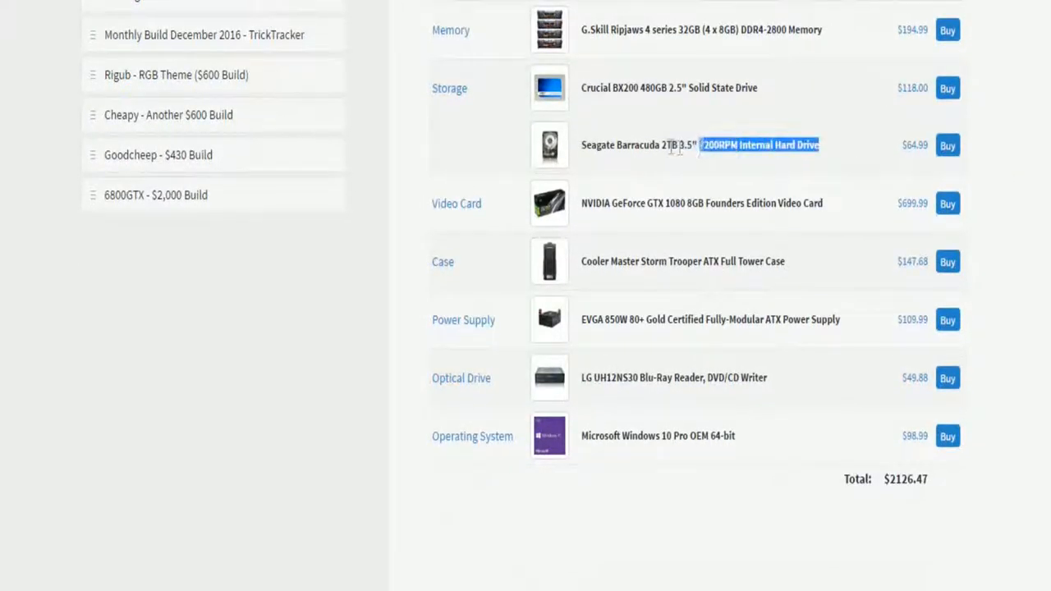
{"action": "left_click", "coordinate": [851, 179]}
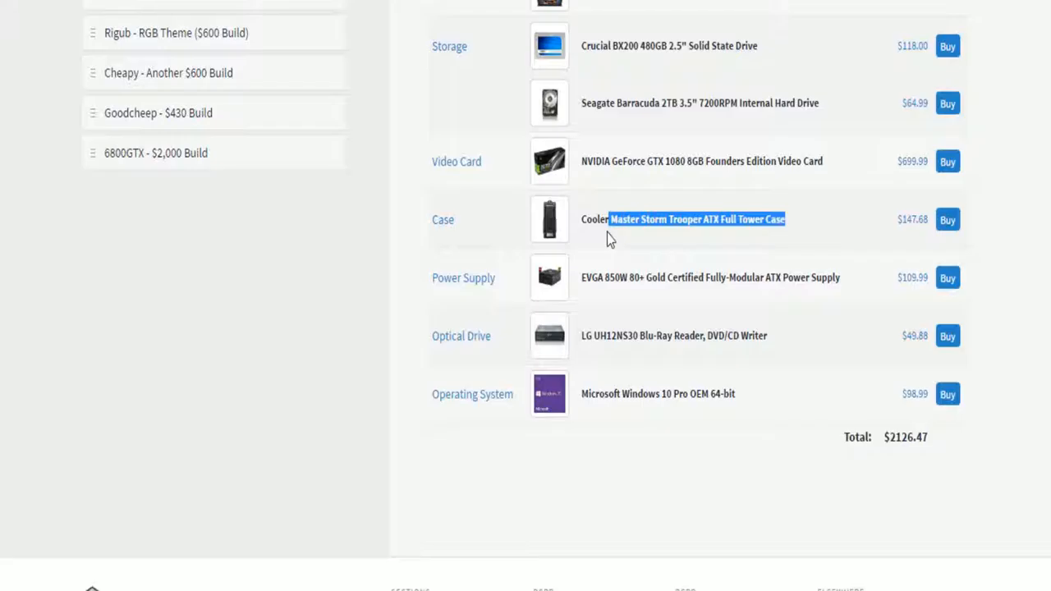
{"action": "mouse_move", "coordinate": [558, 250]}
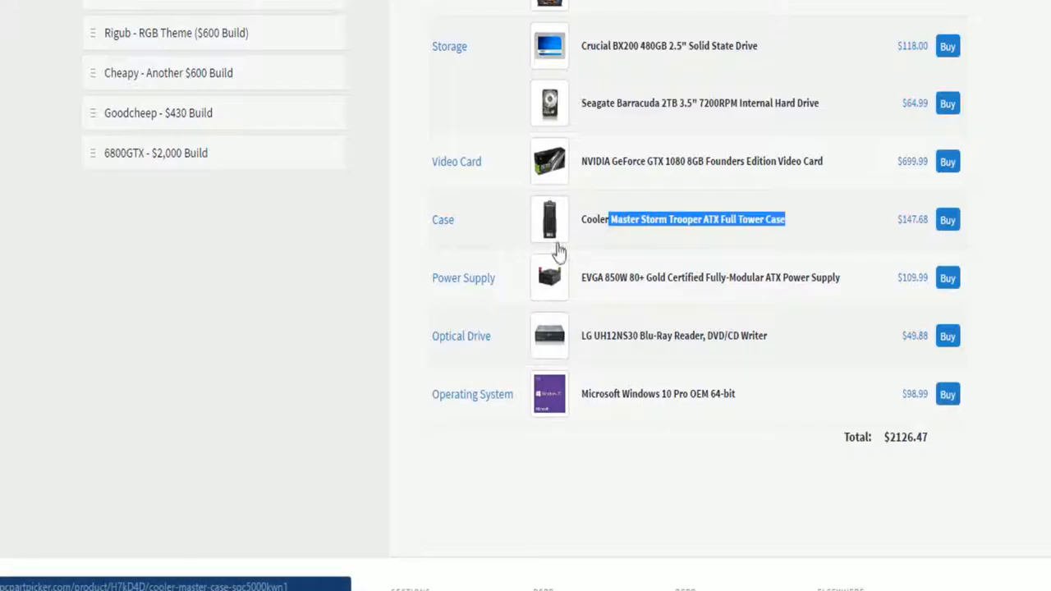
{"action": "mouse_move", "coordinate": [812, 287]}
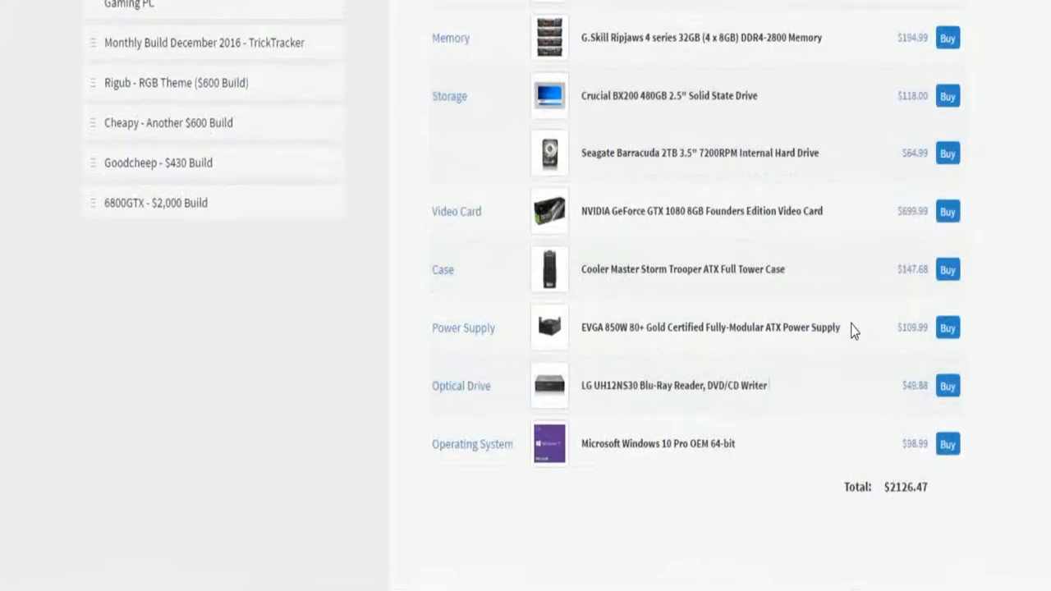
Scroll the part list between the $2126.47 total and the top CPU row
{"action": "scroll", "scroll_direction": "up", "scroll_amount": 3}
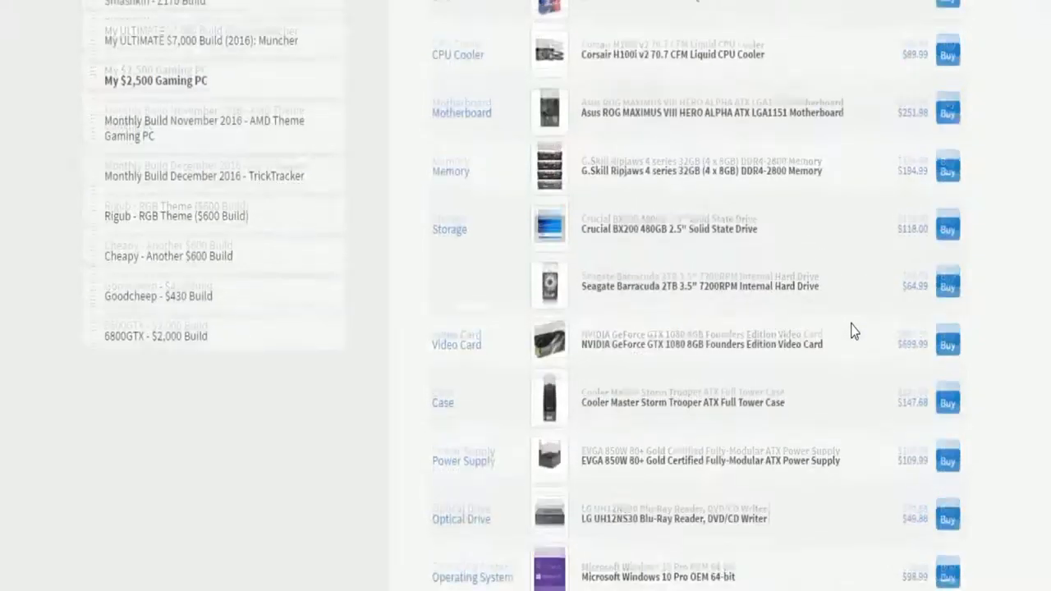
{"action": "scroll", "scroll_direction": "up", "scroll_amount": 3}
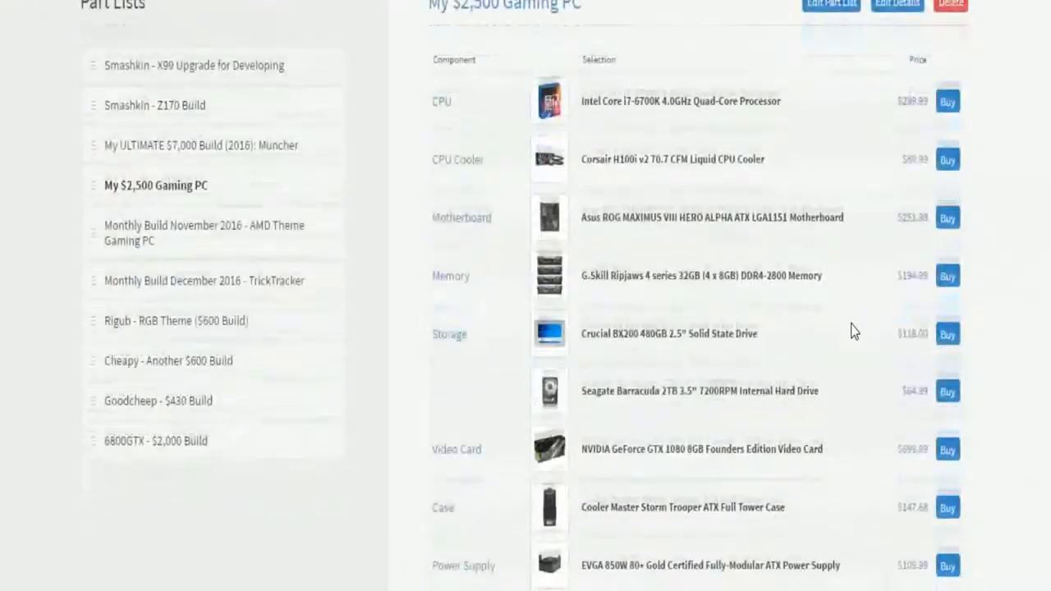
{"action": "scroll", "scroll_direction": "down", "scroll_amount": 3}
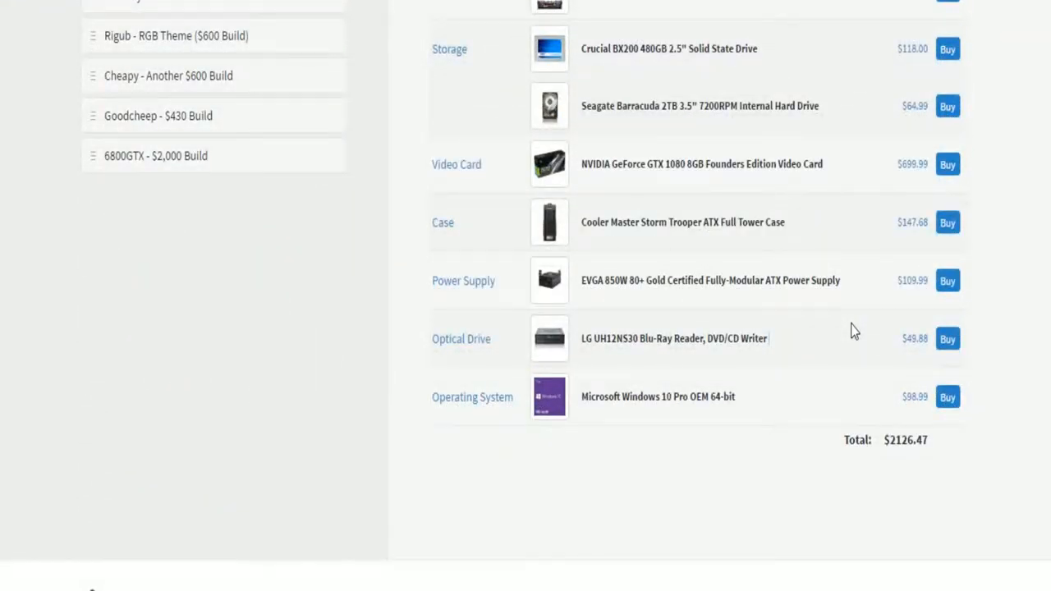
{"action": "scroll", "scroll_direction": "up", "scroll_amount": 3}
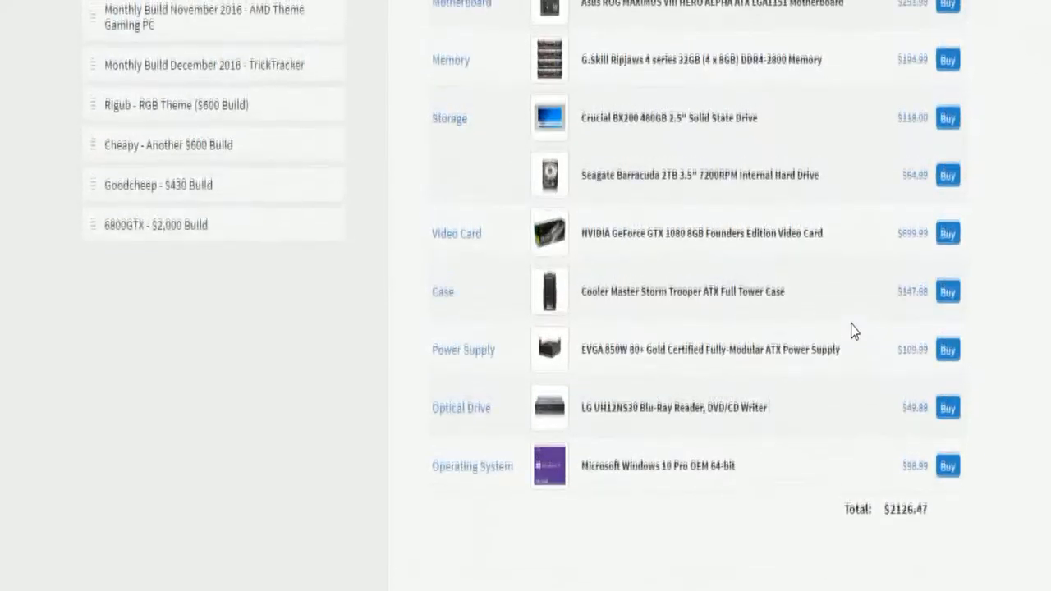
{"action": "scroll", "scroll_direction": "up", "scroll_amount": 3}
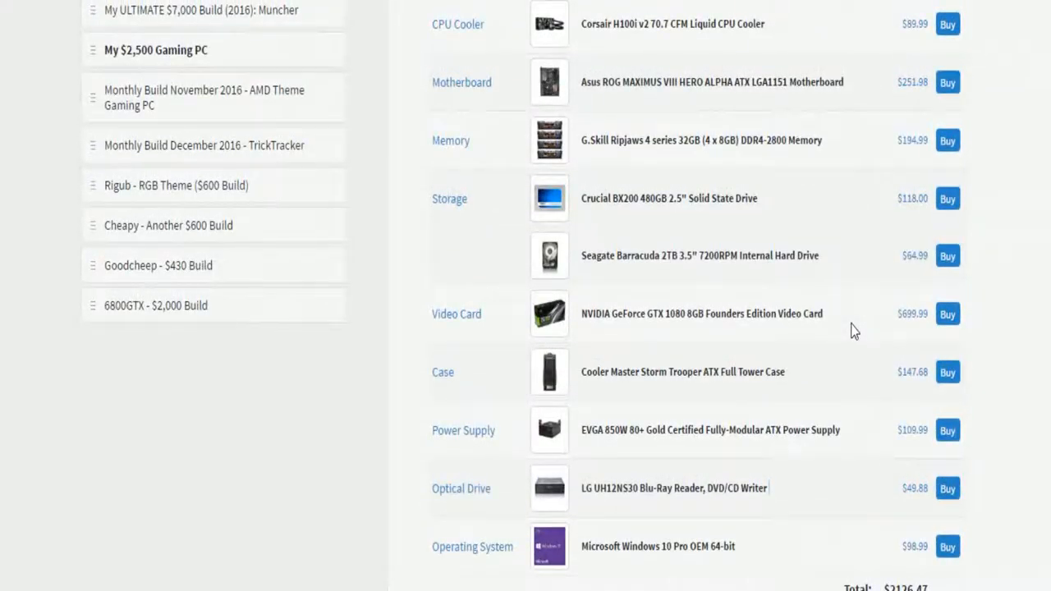
{"action": "scroll", "scroll_direction": "down", "scroll_amount": 3}
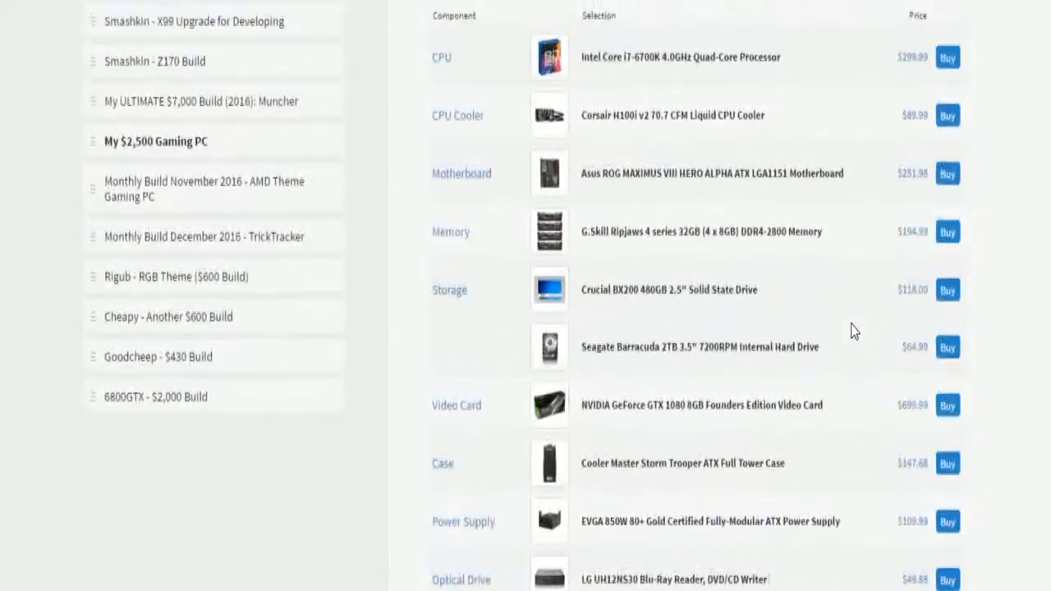
{"action": "scroll", "scroll_direction": "up", "scroll_amount": 3}
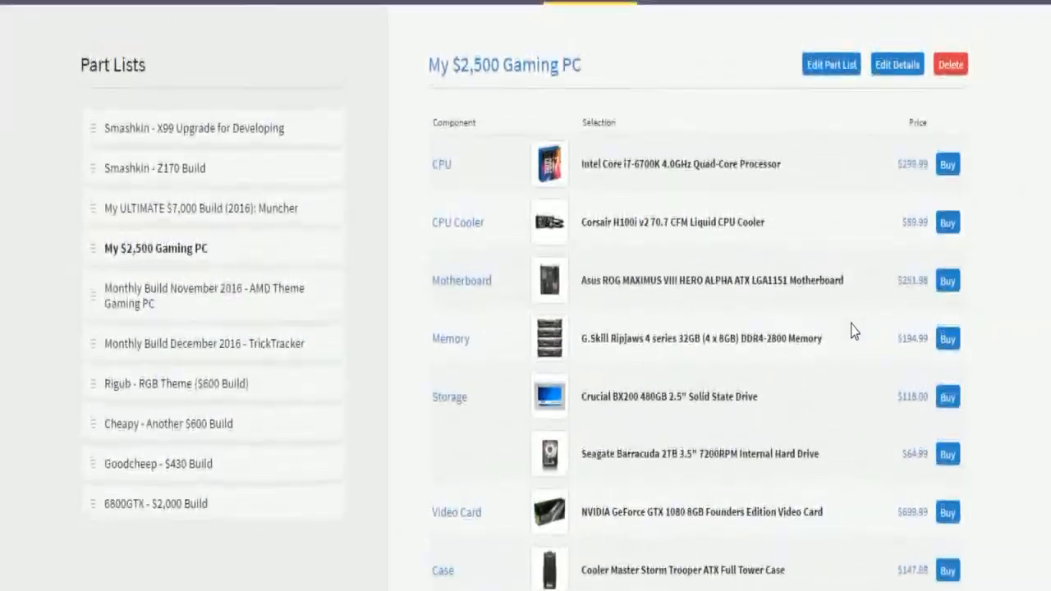
{"action": "scroll", "scroll_direction": "down", "scroll_amount": 3}
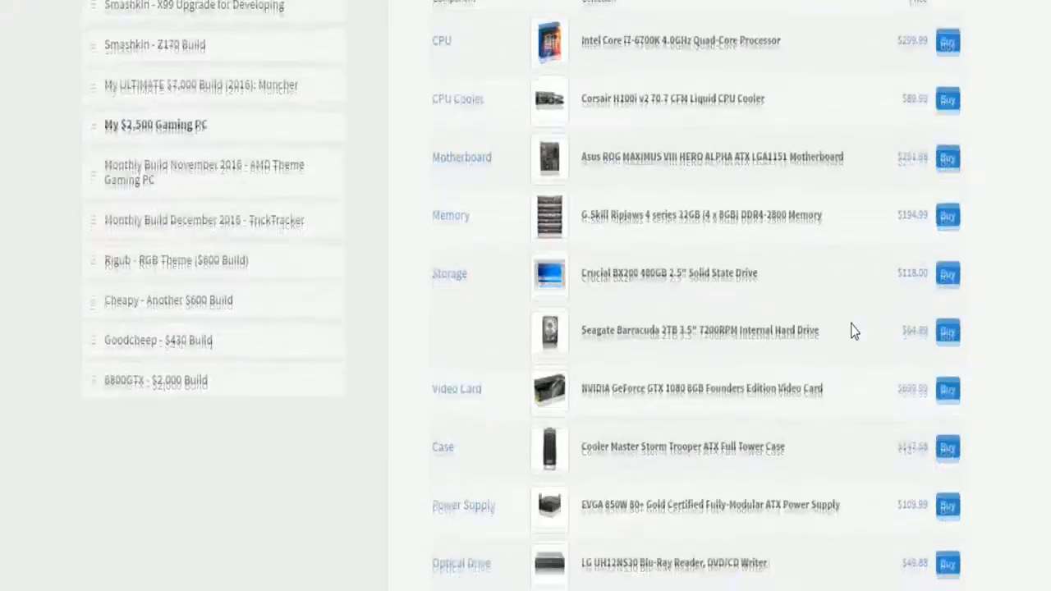
{"action": "scroll", "scroll_direction": "down", "scroll_amount": 3}
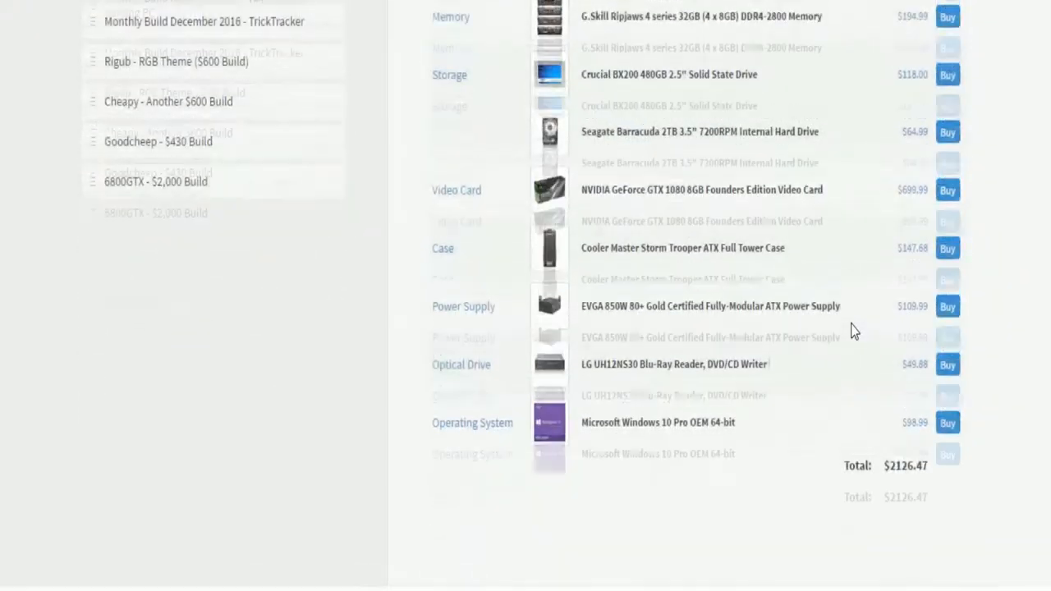
{"action": "scroll", "scroll_direction": "up", "scroll_amount": 3}
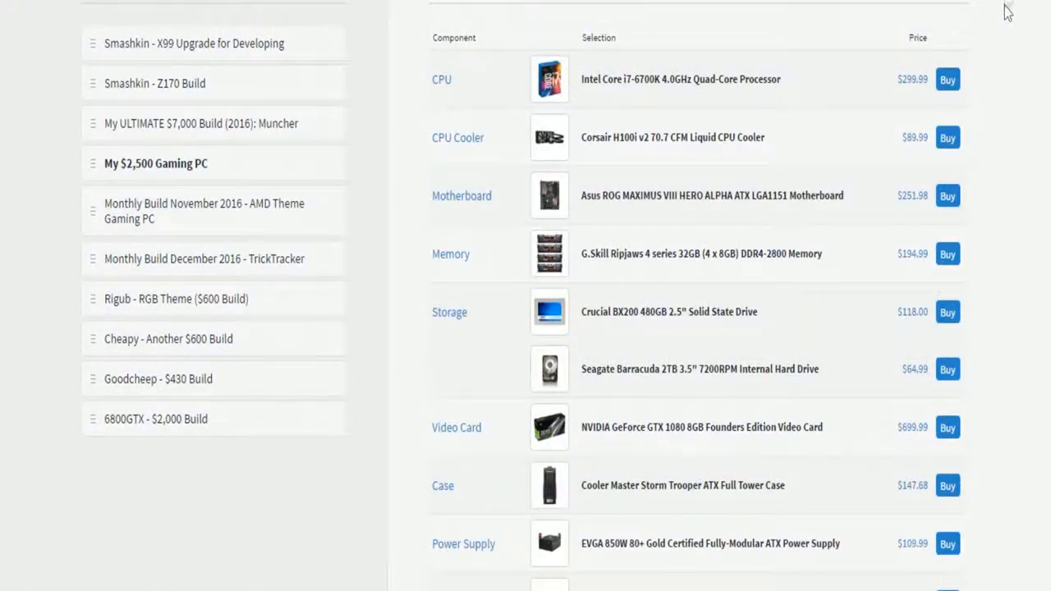